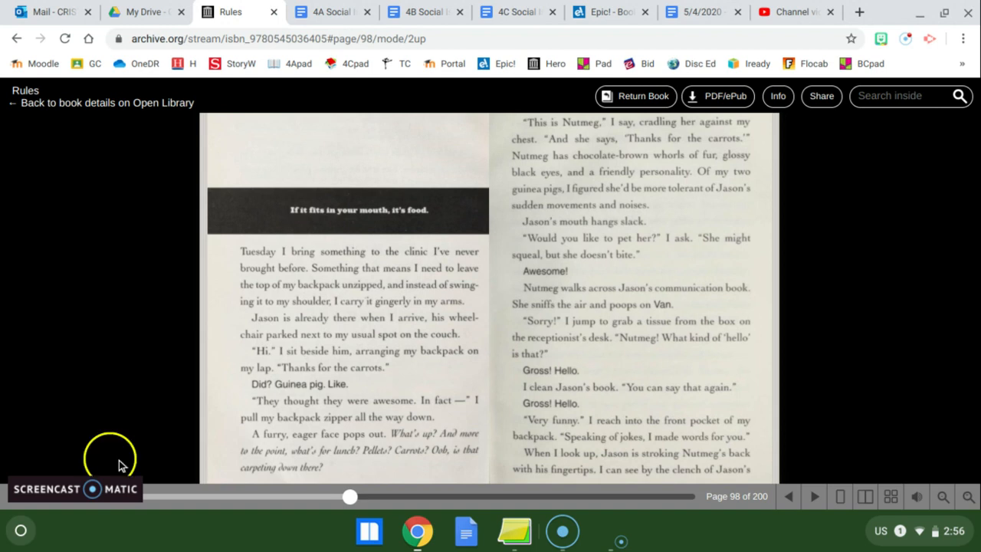
{"action": "mouse_move", "coordinate": [824, 451]}
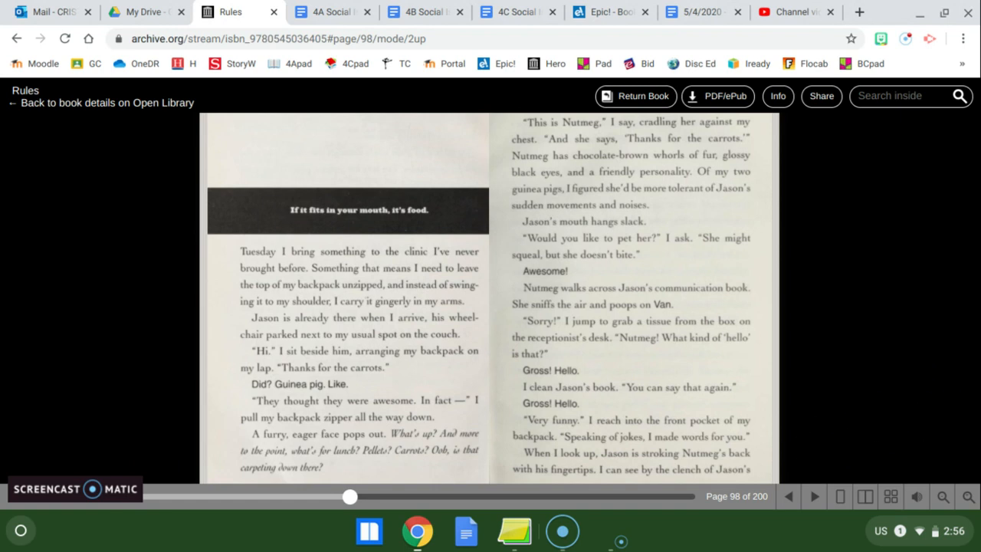
{"action": "mouse_move", "coordinate": [815, 498]}
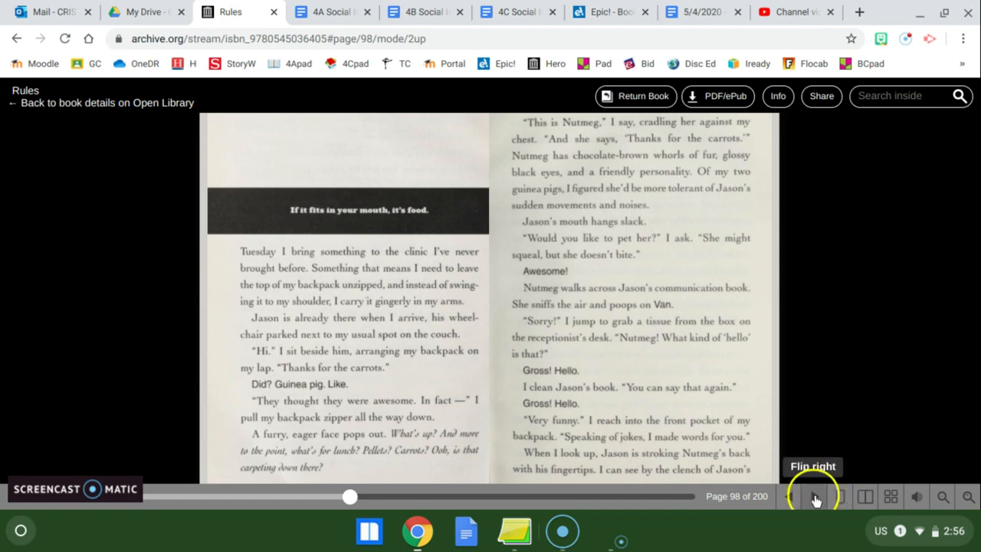
Flip forward twice through Rules, from the page-98 spread past page 100 toward page 102
{"action": "left_click", "coordinate": [815, 496]}
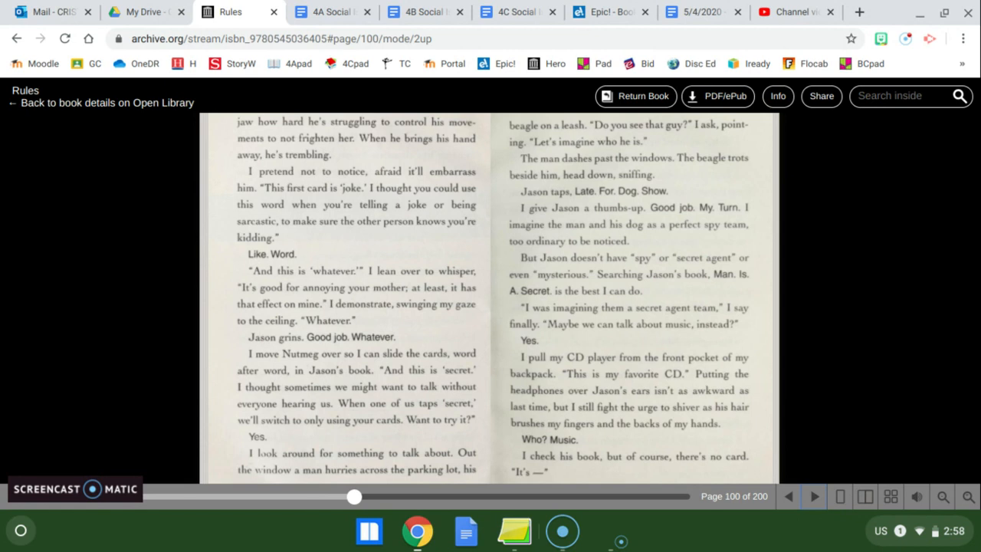
{"action": "left_click", "coordinate": [809, 496]}
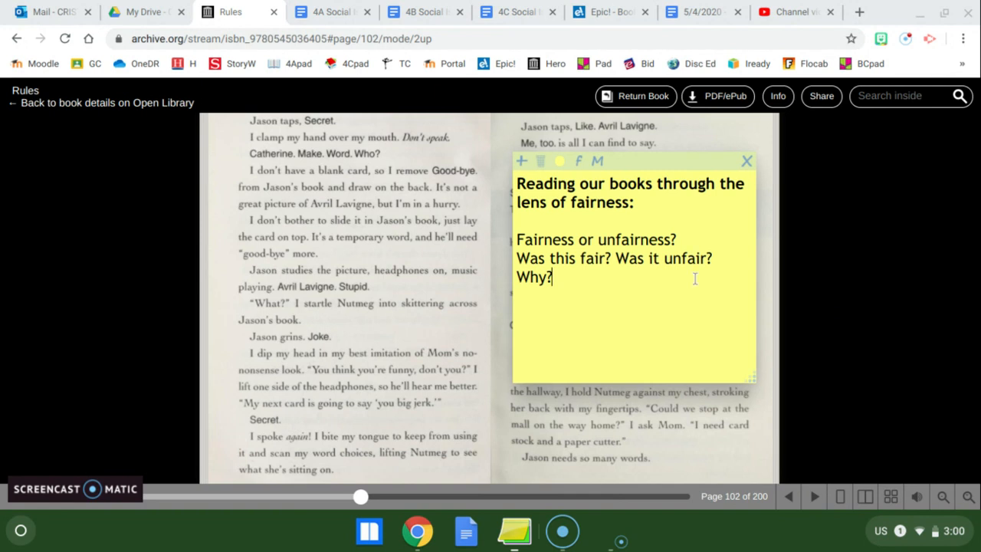
{"action": "mouse_move", "coordinate": [698, 294]}
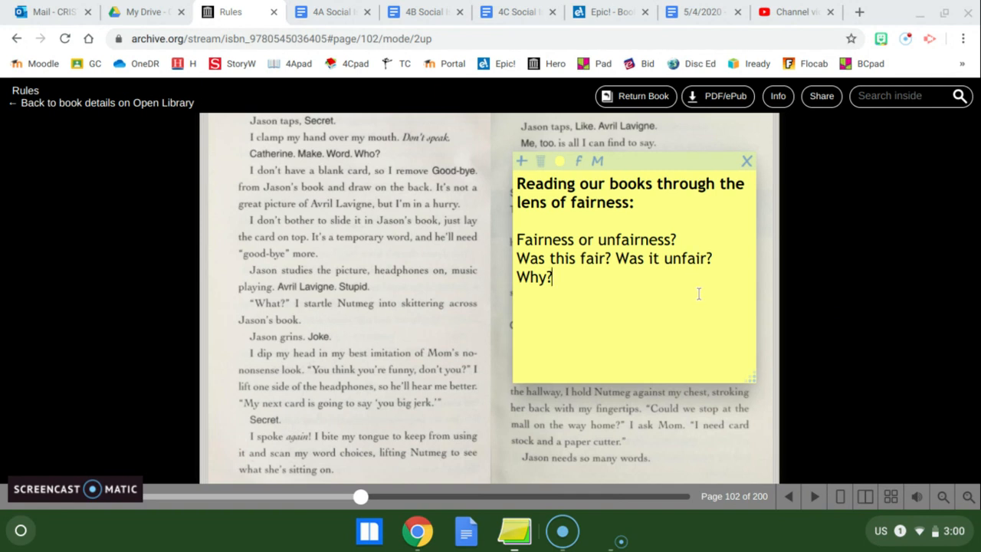